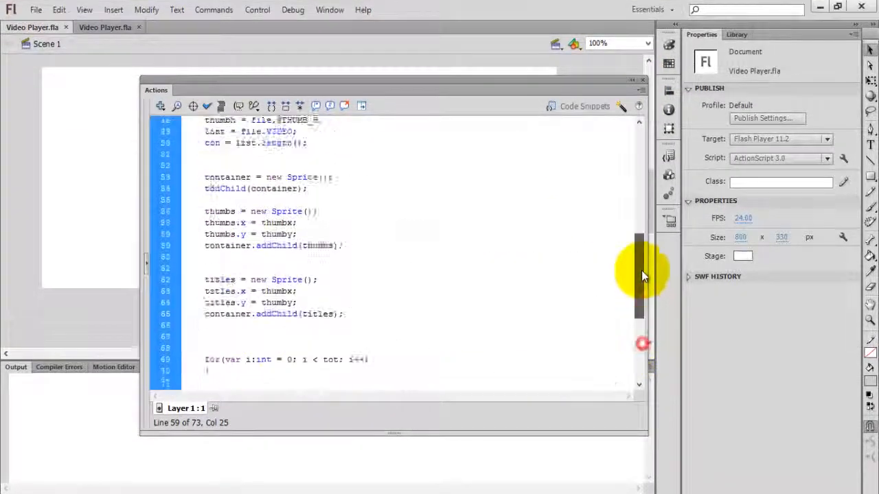
Test-run the player and close the preview window.
{"action": "scroll", "scroll_direction": "up", "scroll_amount": 3}
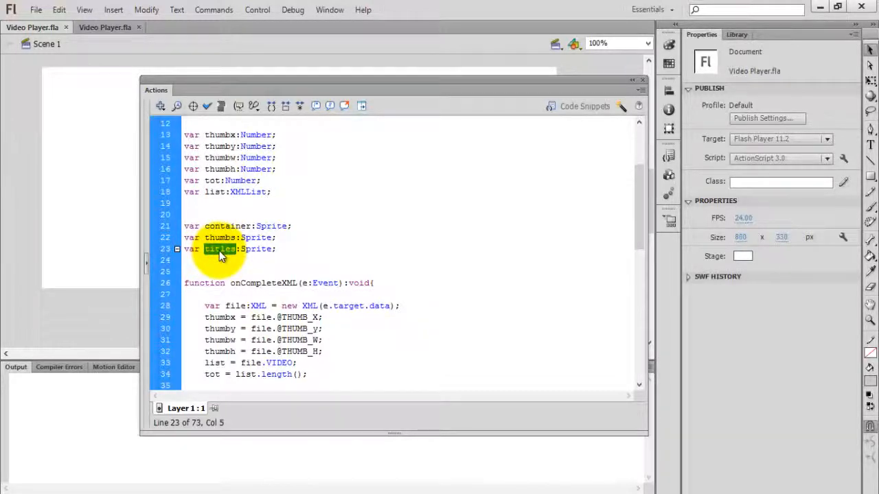
{"action": "left_click", "coordinate": [203, 294]}
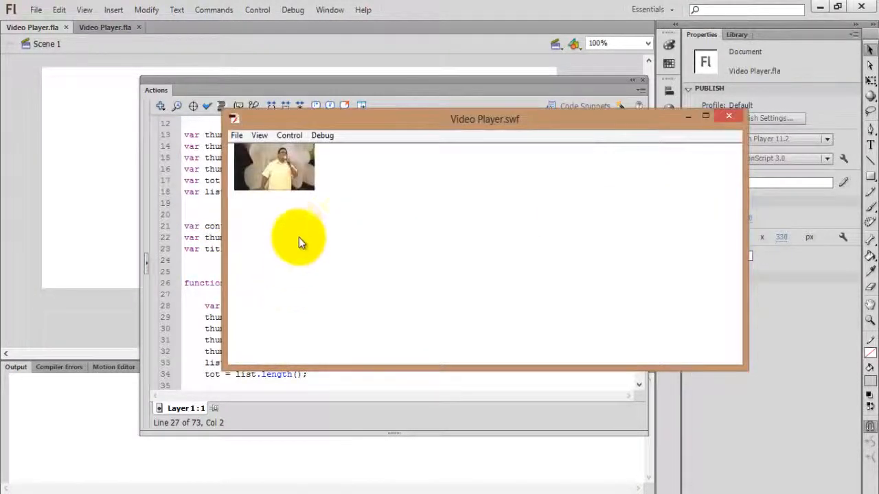
{"action": "mouse_move", "coordinate": [291, 177]}
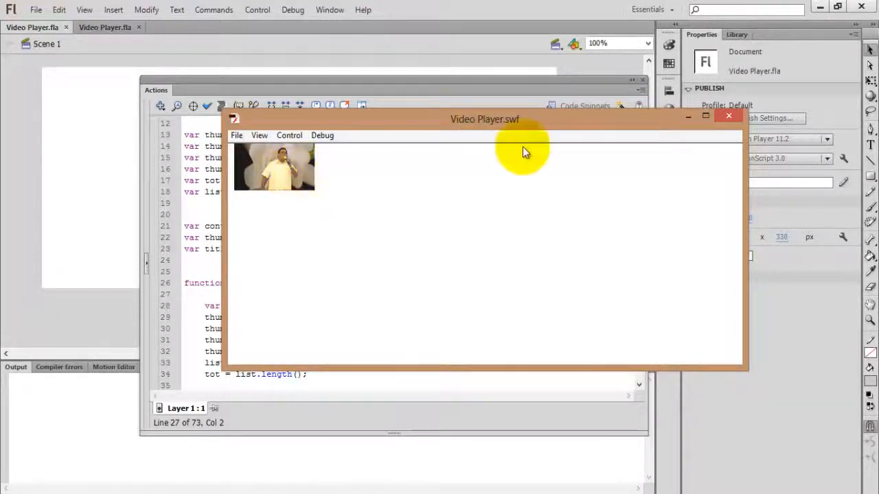
{"action": "left_click", "coordinate": [728, 114]}
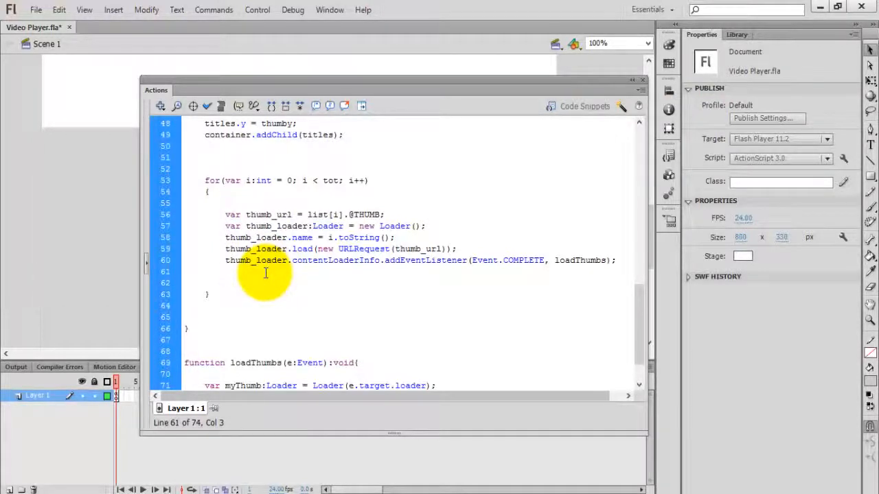
Add thumb_loader.y = (thumbh + 10) * i; to the loop, then test and close the preview.
{"action": "type", "text": "thumb_loader"}
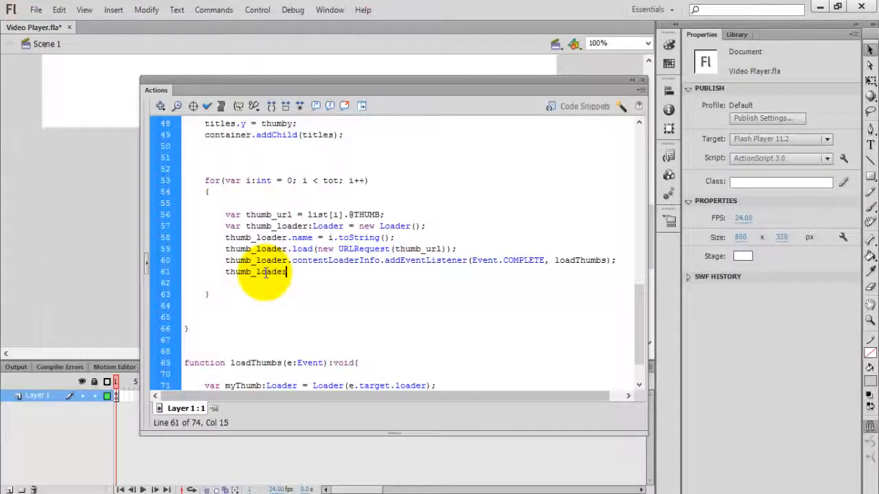
{"action": "type", "text": ".y ="}
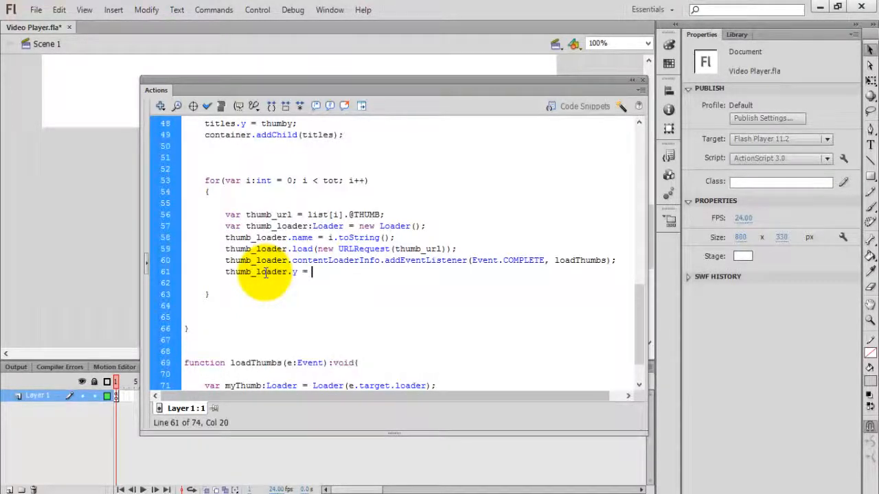
{"action": "type", "text": "thum"}
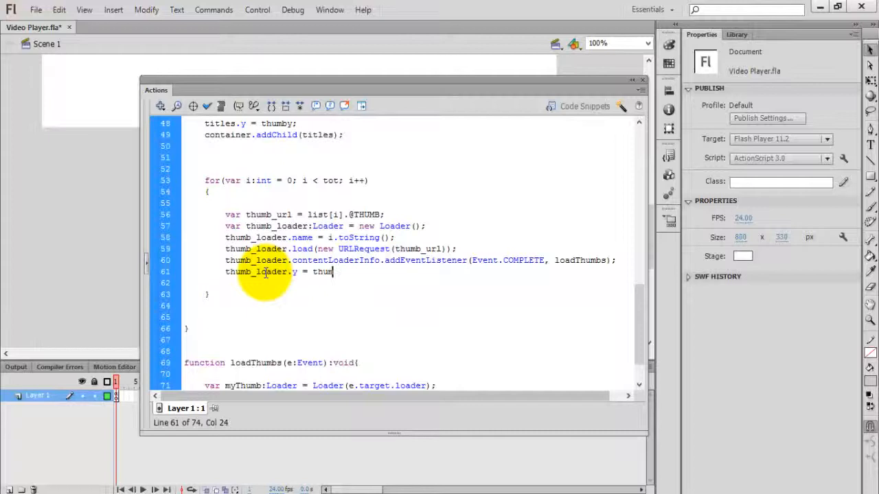
{"action": "type", "text": "b"}
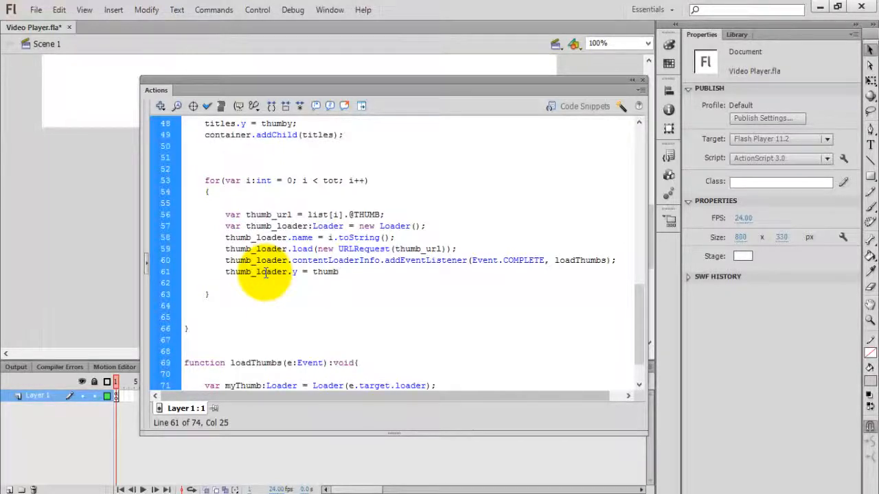
{"action": "scroll", "scroll_direction": "up", "scroll_amount": 3}
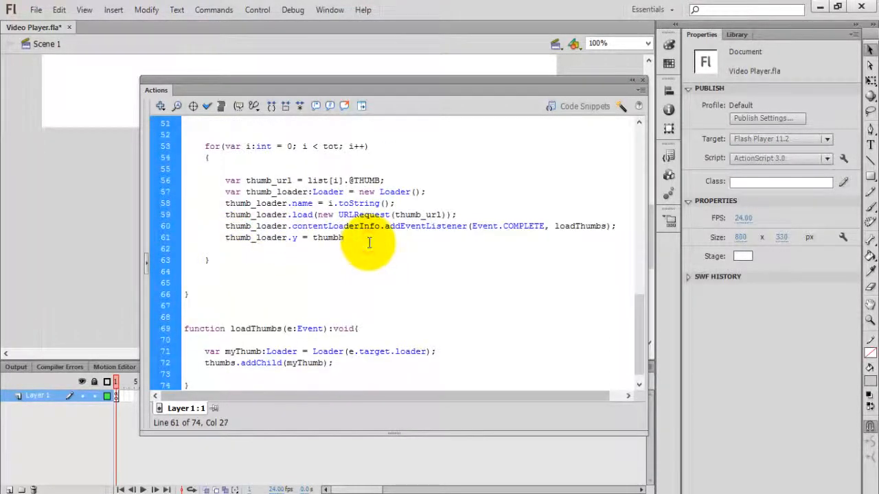
{"action": "type", "text": "+ 10) *"}
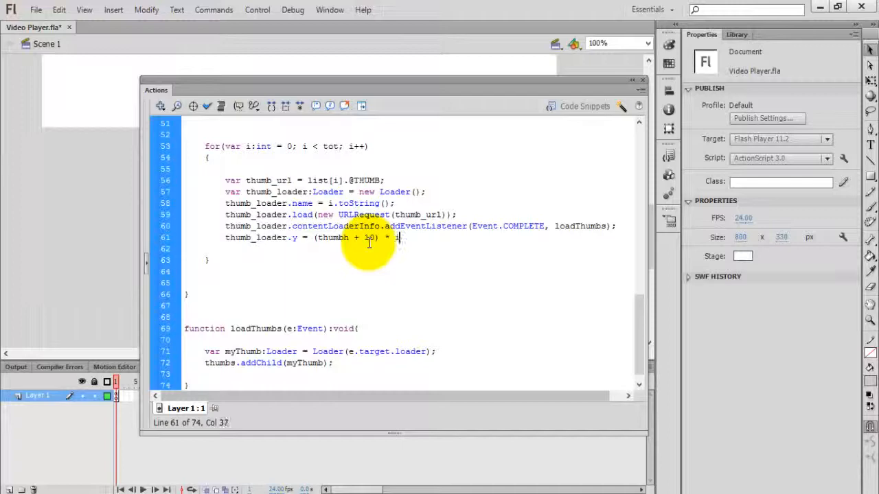
{"action": "type", "text": "i;"}
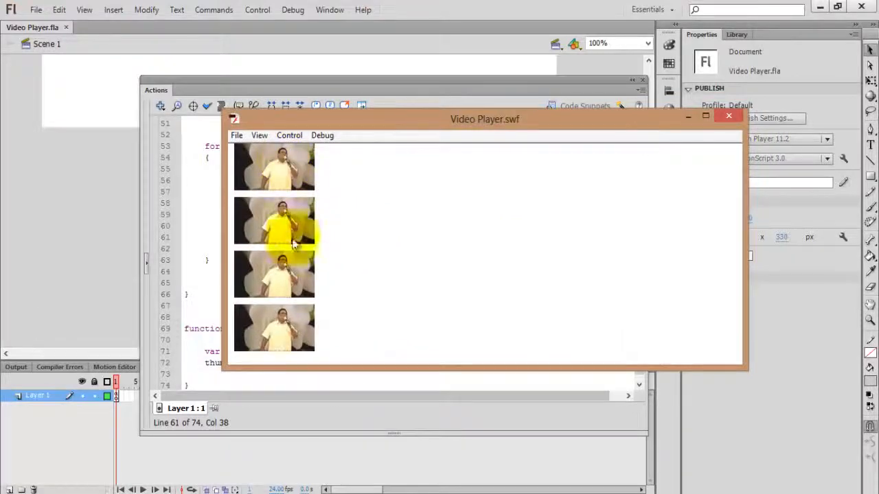
{"action": "left_click", "coordinate": [729, 115]}
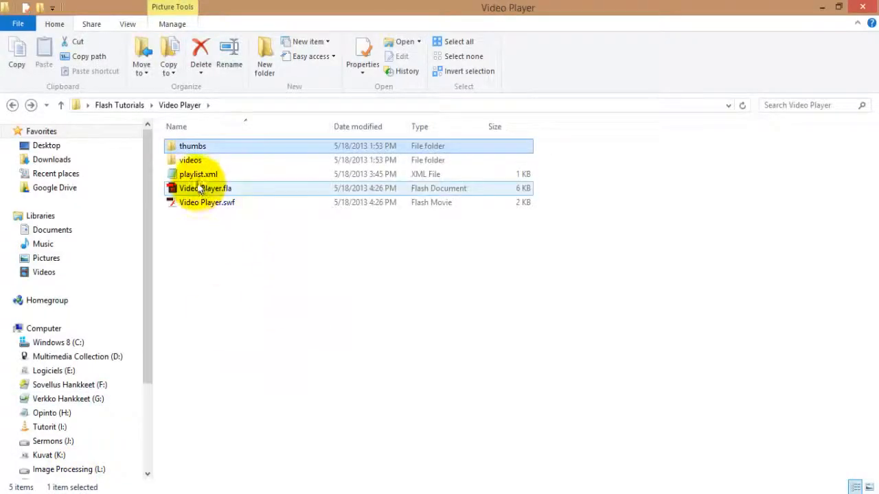
Open playlist.xml in Notepad and change VIDEO SONG 3's THUMB to thumb3.jpg.
{"action": "double_click", "coordinate": [198, 174]}
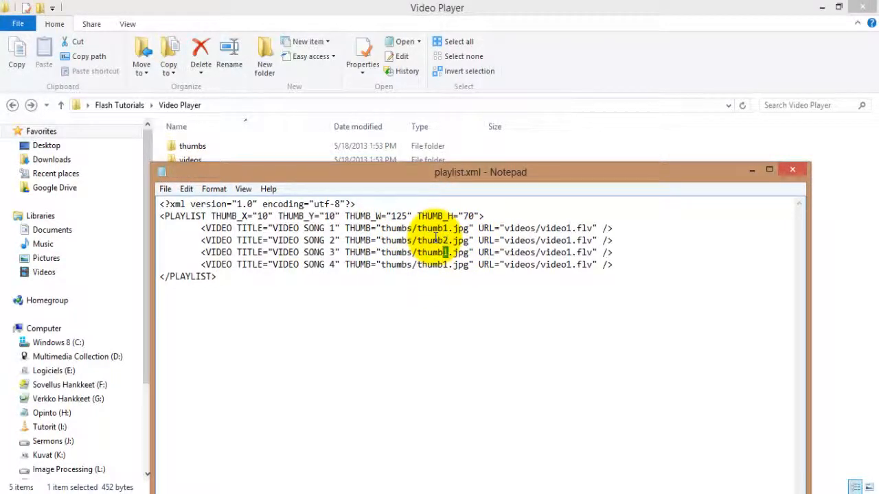
{"action": "type", "text": "3"}
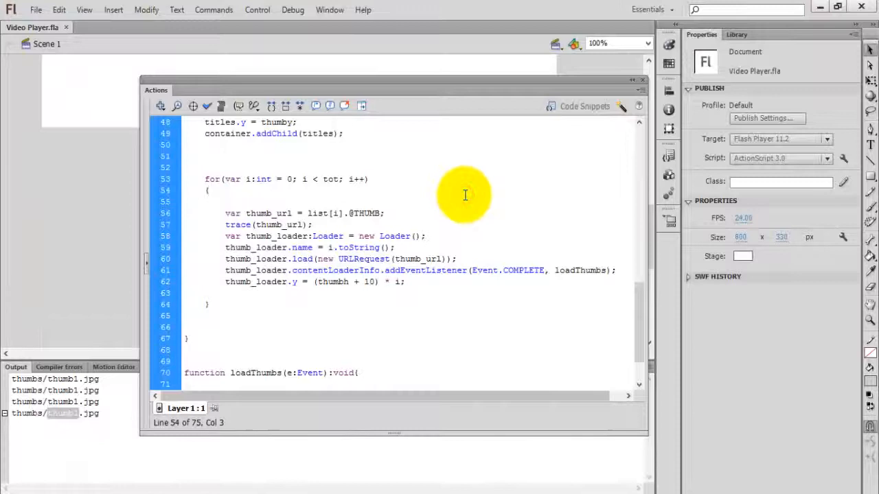
Retest the movie and check the Output panel lists thumb1.jpg through thumb4.jpg.
{"action": "left_click", "coordinate": [209, 190]}
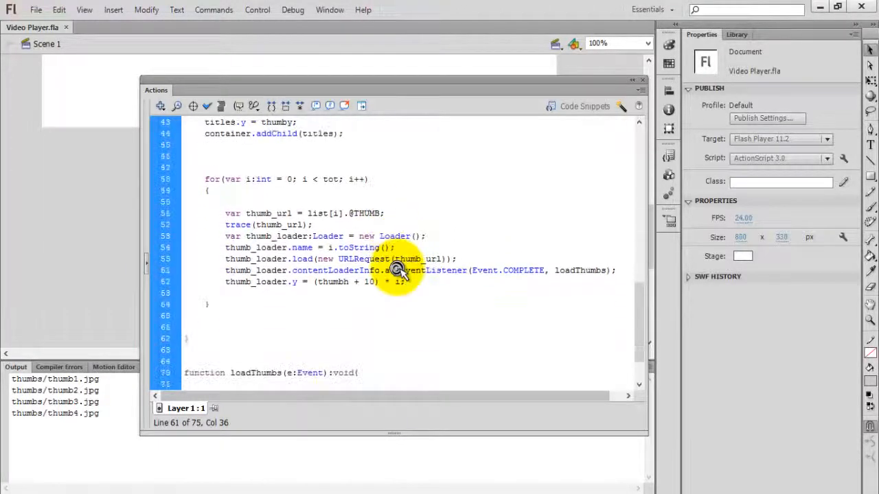
{"action": "scroll", "scroll_direction": "up", "scroll_amount": 3}
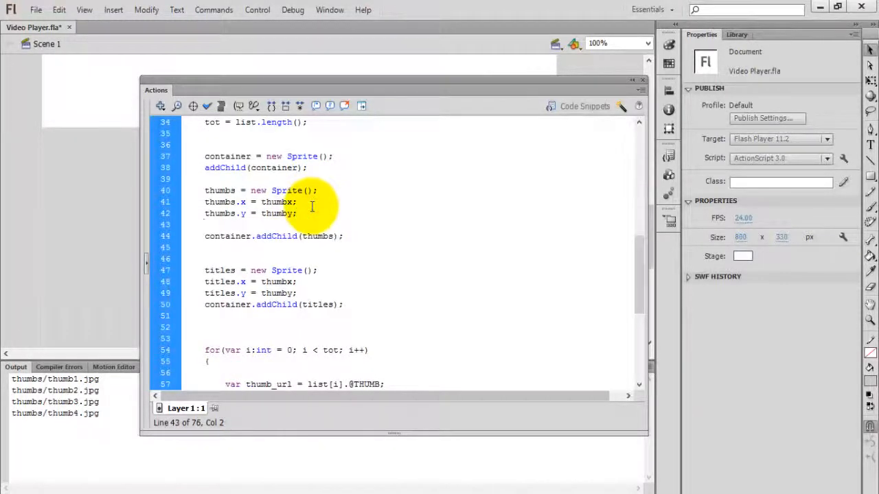
Add thumbs.buttonMode = true; then test the movie and close the SWF window.
{"action": "type", "text": ".buttonMode"}
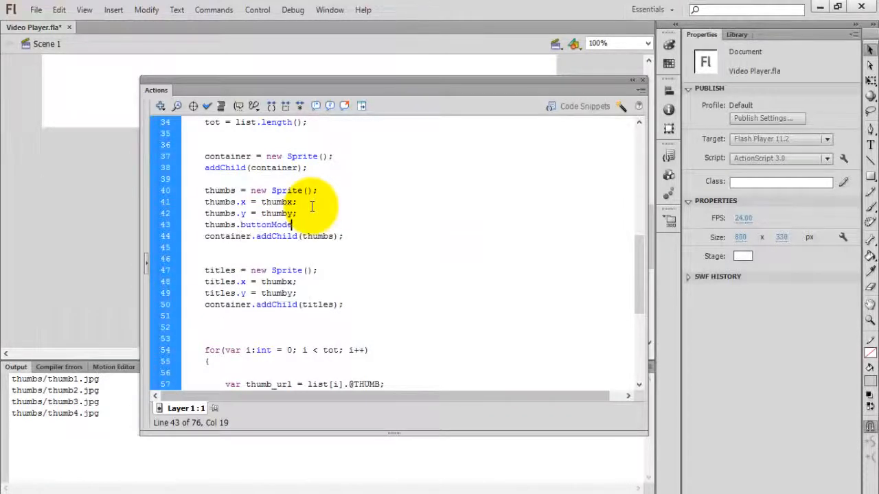
{"action": "type", "text": "= true"}
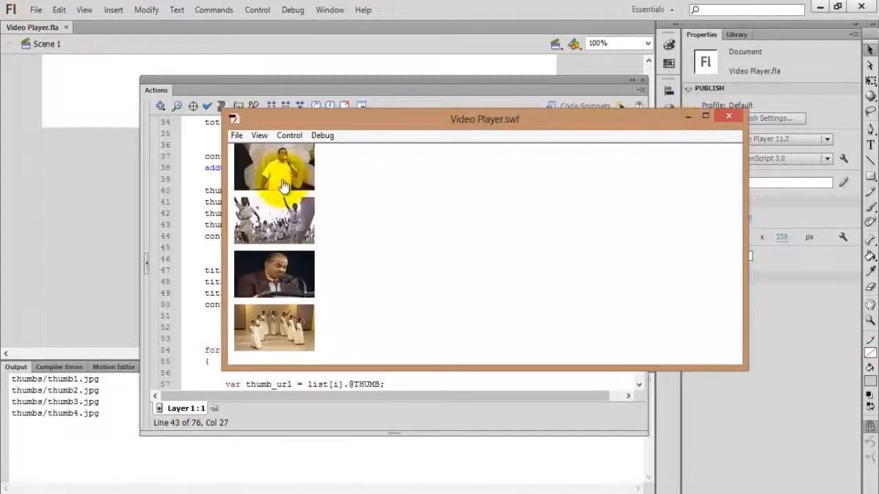
{"action": "mouse_move", "coordinate": [729, 116]}
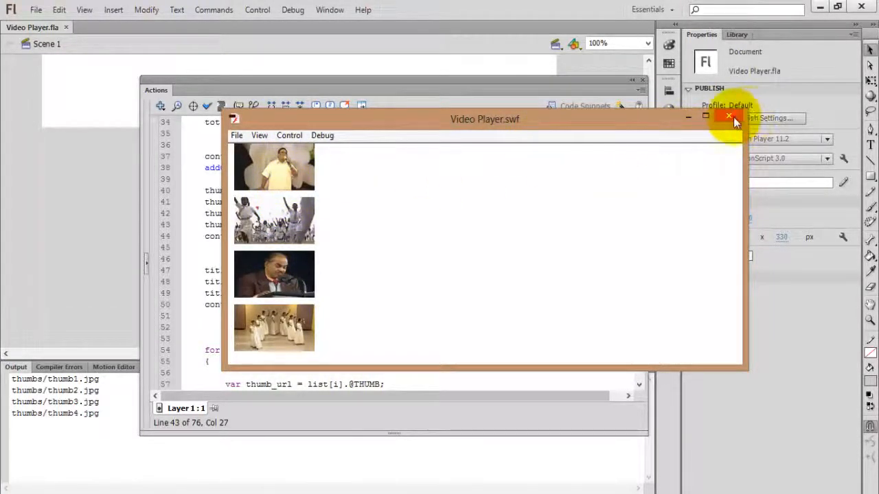
{"action": "left_click", "coordinate": [729, 116]}
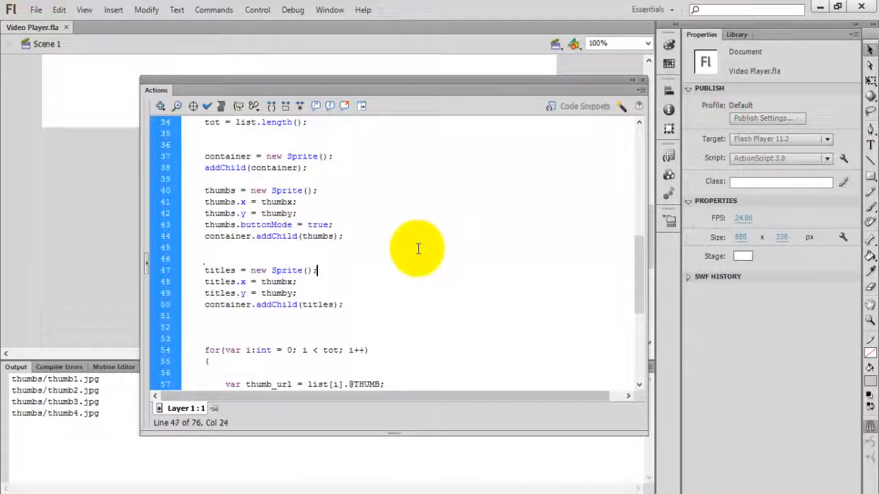
Add thumbs listeners: MOUSE_OVER to onMouseOver, MOUSE_OUT to onMouseOut, CLICK to onMouseClick.
{"action": "left_click", "coordinate": [341, 236]}
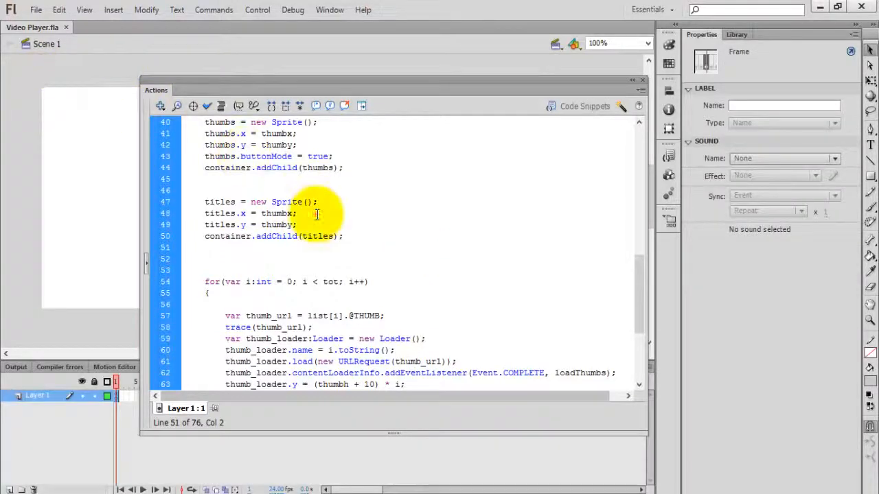
{"action": "left_click", "coordinate": [316, 214]}
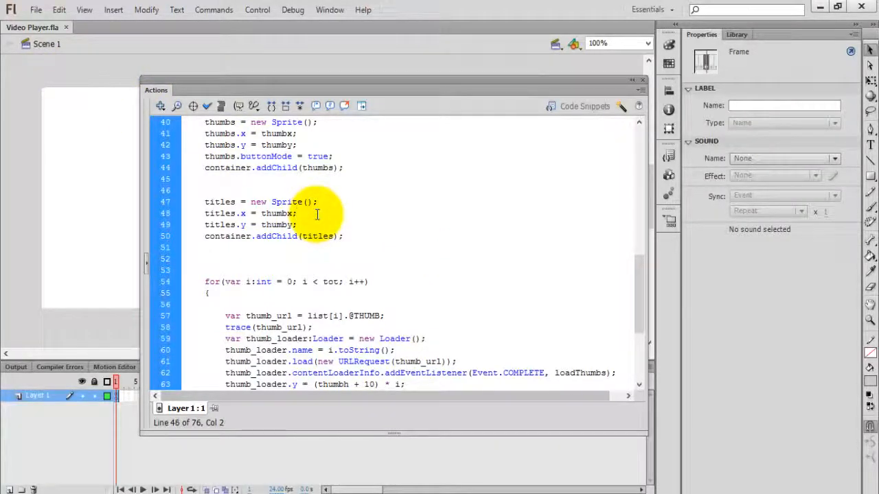
{"action": "scroll", "scroll_direction": "up", "scroll_amount": 3}
{"action": "type", "text": "thumbs.addEventListener("}
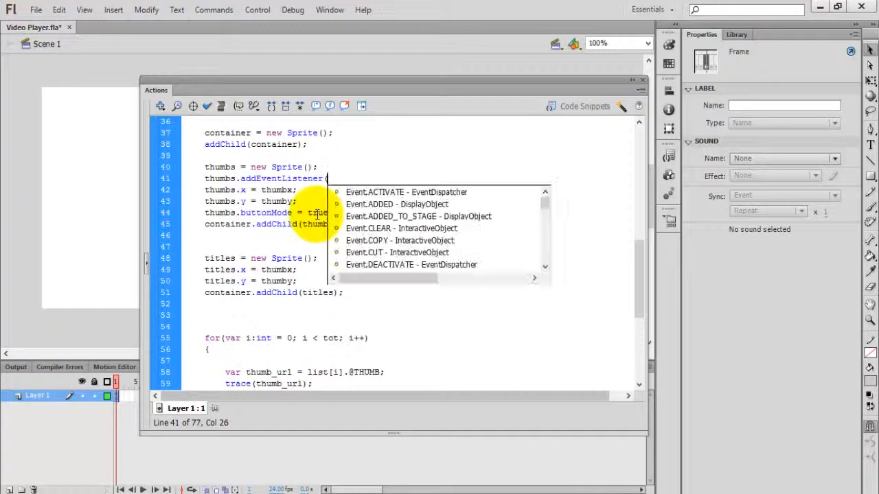
{"action": "type", "text": "MouseEvent."}
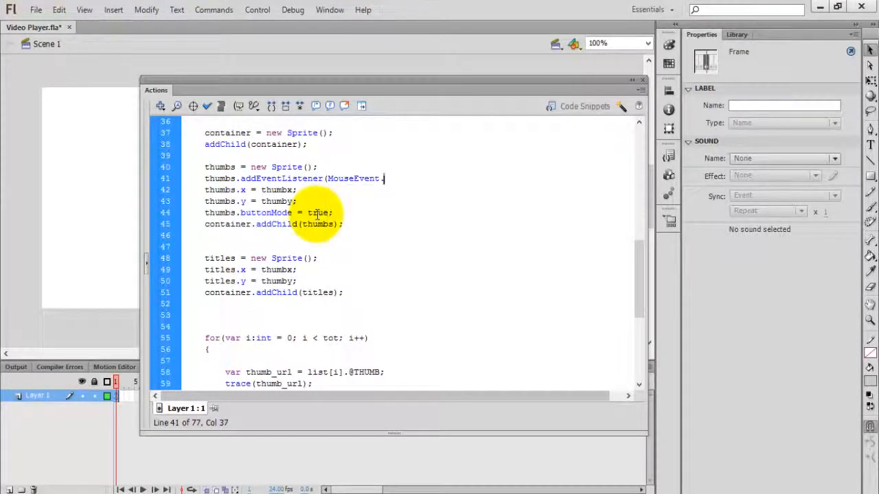
{"action": "type", "text": "MU"}
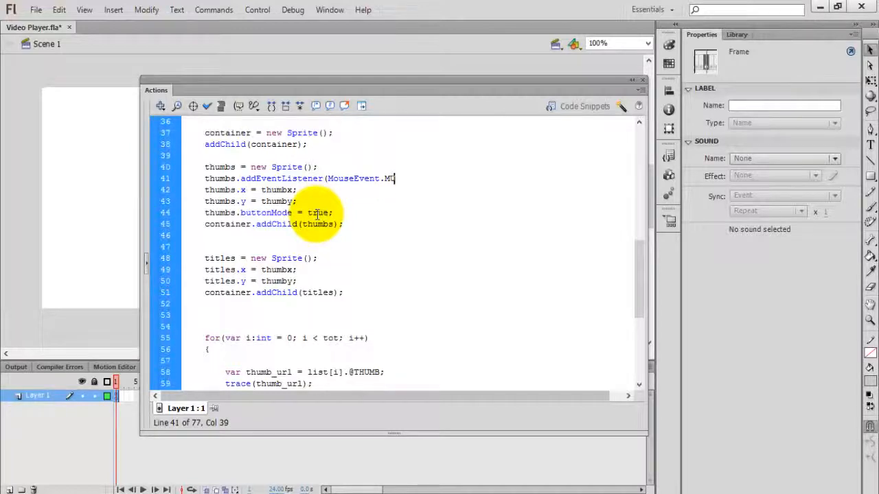
{"action": "type", "text": "OUSE_OVER,"}
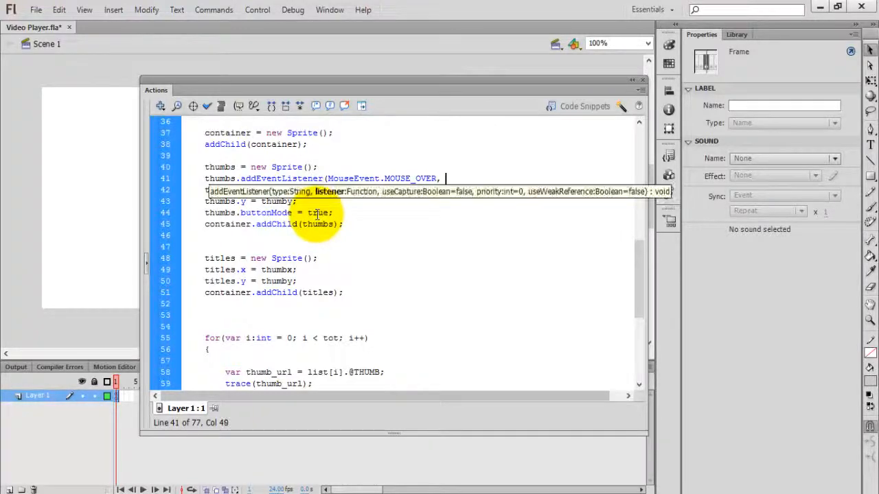
{"action": "type", "text": "onMouse"}
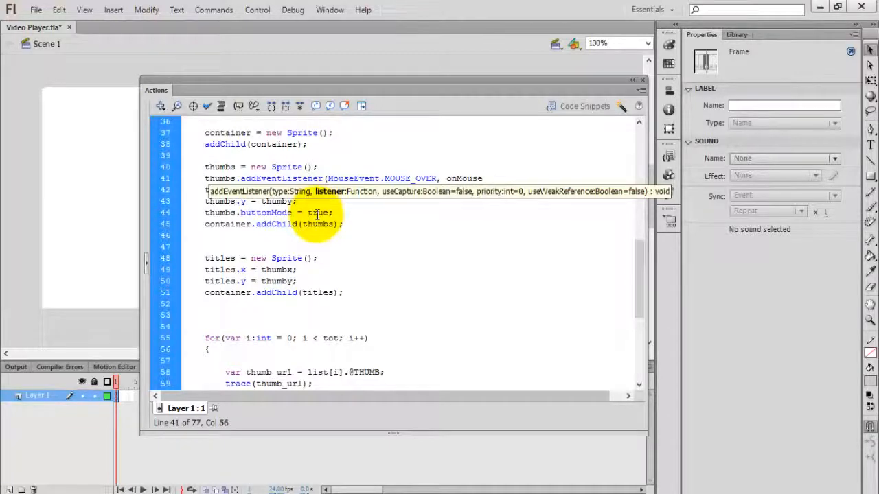
{"action": "type", "text": "Over);"}
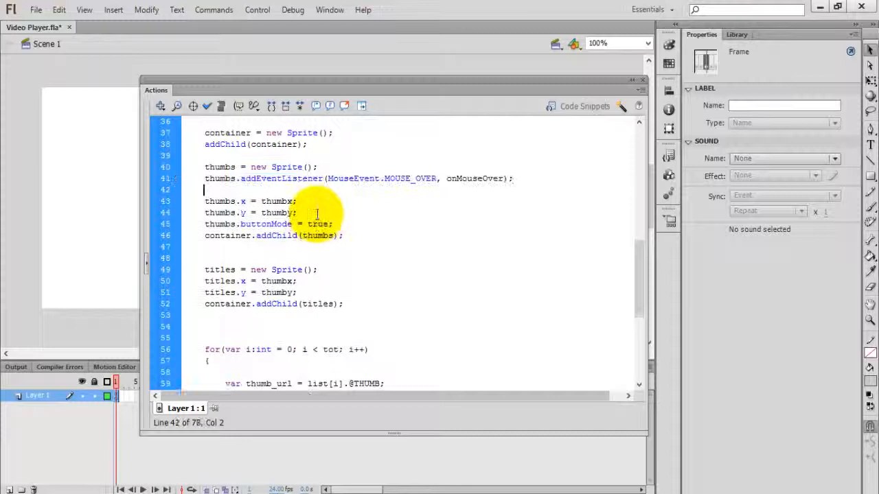
{"action": "type", "text": "thumbs.addEventListener(MouseEvent.MOUSE_OVER, onMouseOver);"}
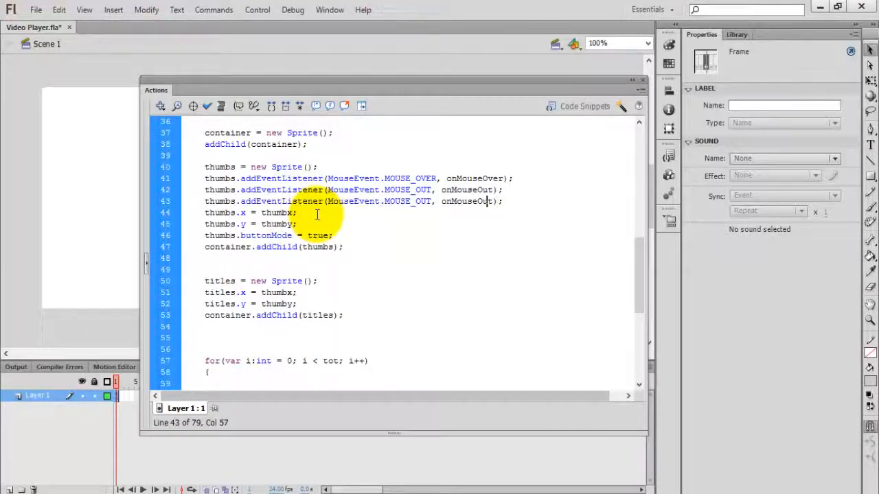
{"action": "double_click", "coordinate": [409, 202]}
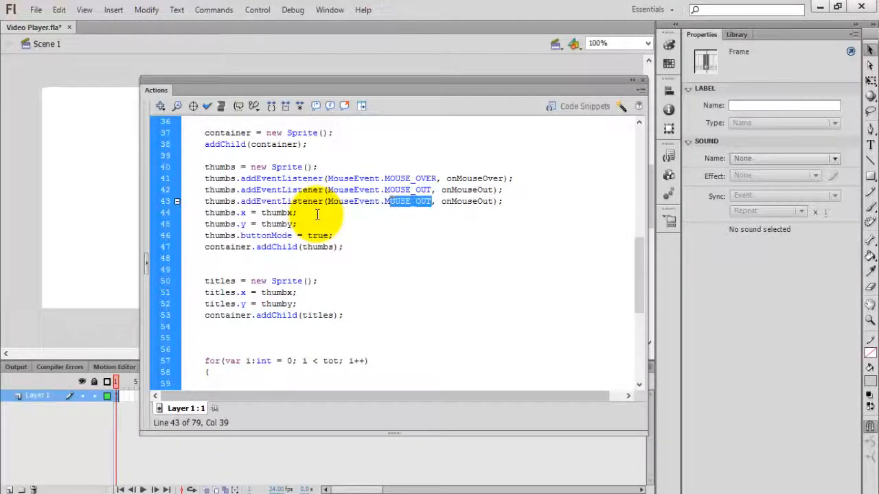
{"action": "type", "text": "CLICK"}
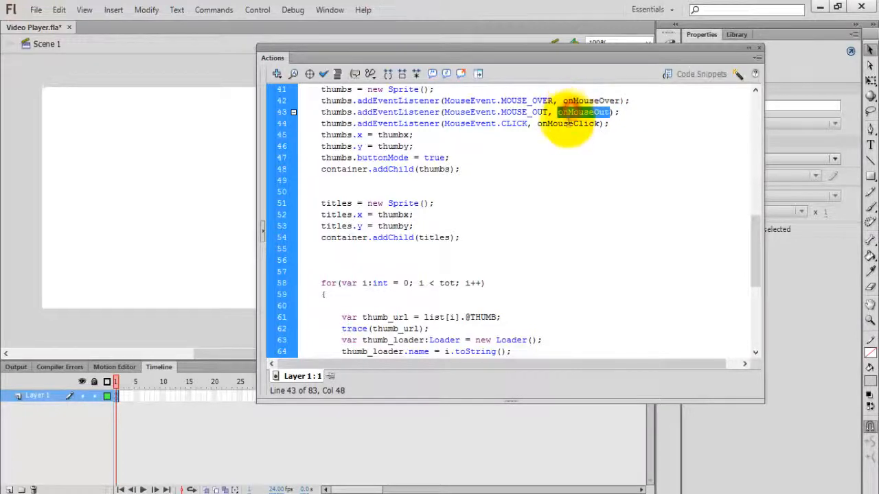
Write an empty function onMouseOver(e:MouseEvent):void handler after loadThumbs.
{"action": "scroll", "scroll_direction": "down", "scroll_amount": 3}
{"action": "type", "text": "fun"}
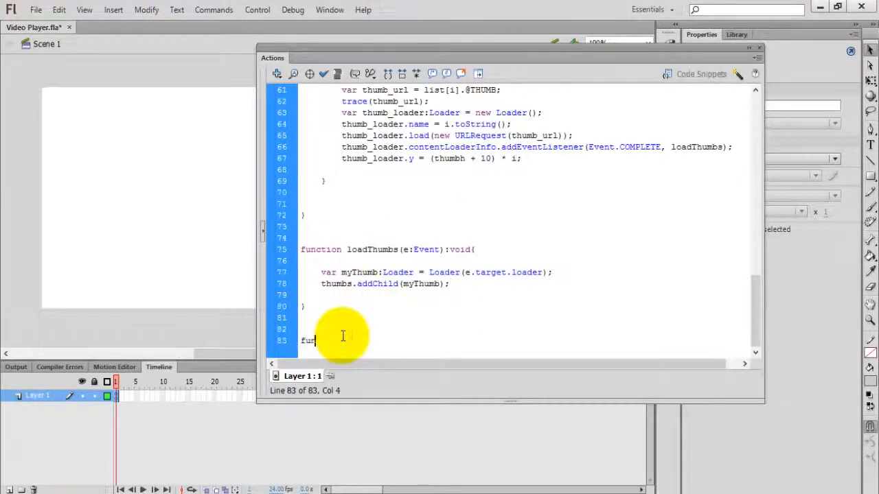
{"action": "type", "text": "ction c"}
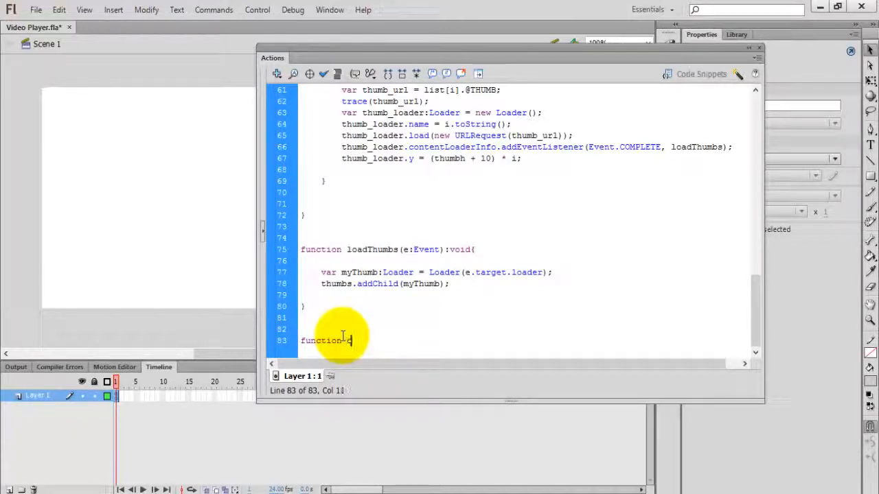
{"action": "type", "text": "onMouse"}
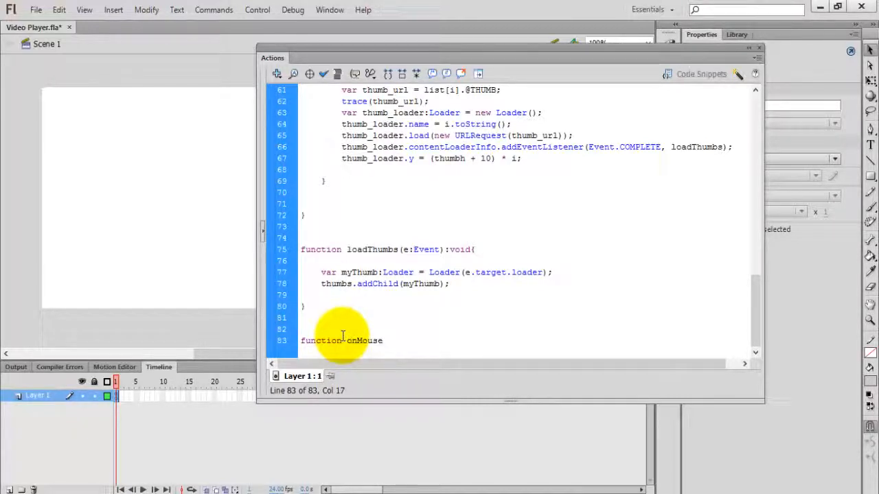
{"action": "type", "text": "Over(e"}
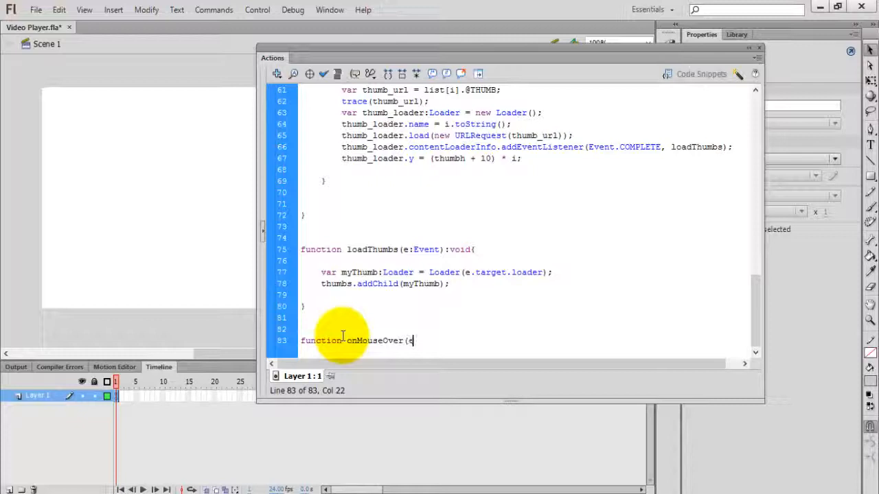
{"action": "type", "text": "MouseEvent):void{"}
{"action": "type", "text": "}"}
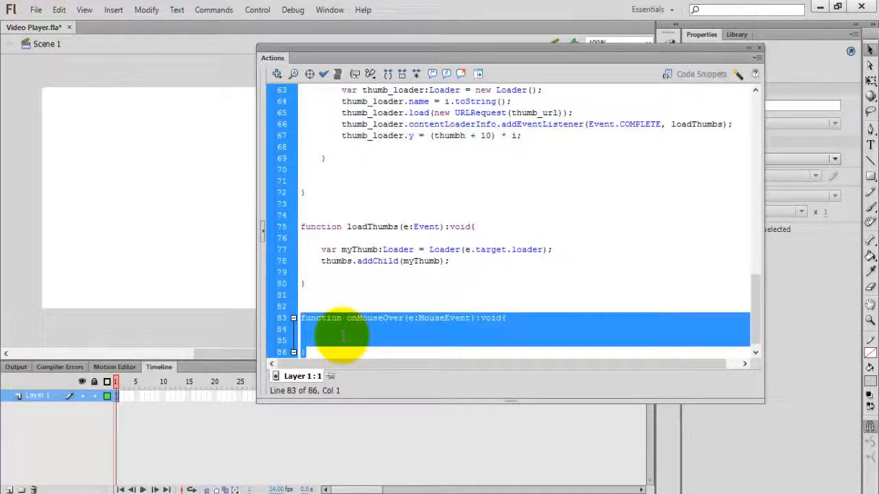
Paste two copies of the handler and rename them to onMouseOut and onMouseClick.
{"action": "left_click", "coordinate": [343, 336]}
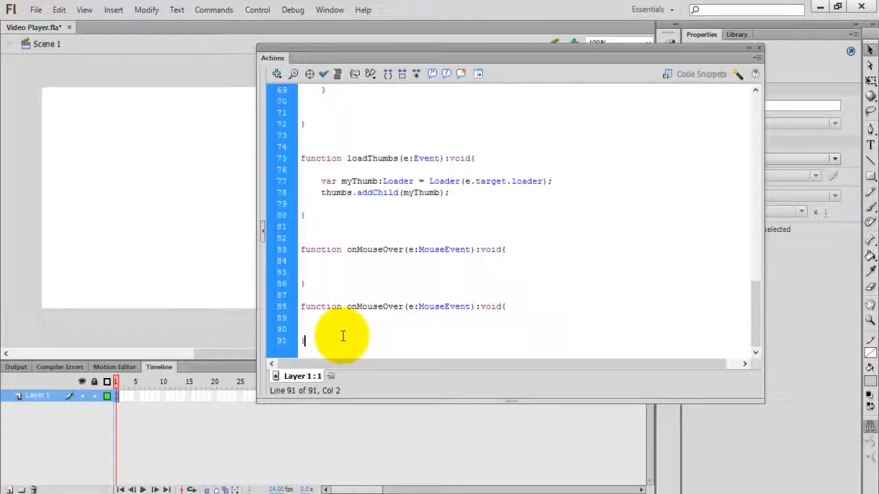
{"action": "left_click", "coordinate": [411, 307]}
{"action": "type", "text": "ut"}
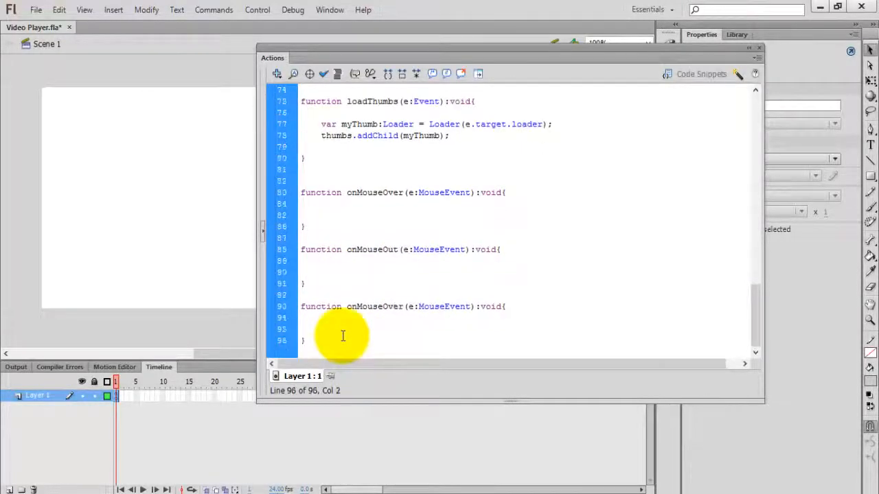
{"action": "left_click", "coordinate": [406, 307]}
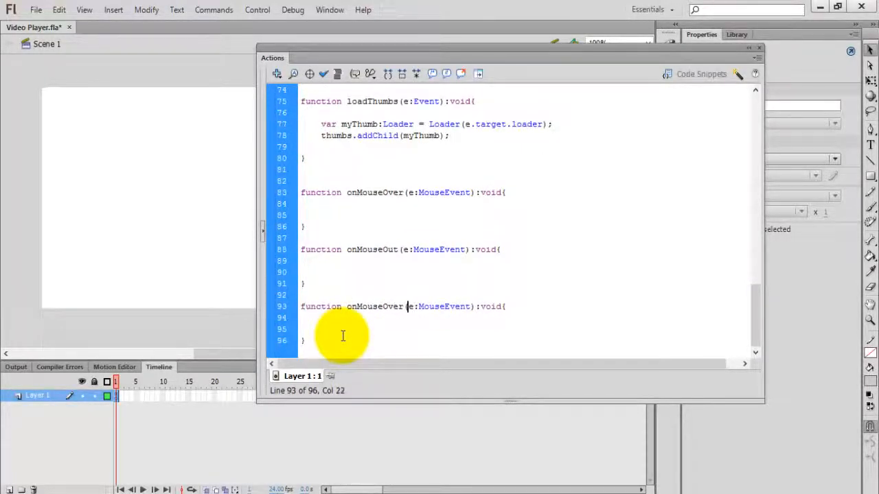
{"action": "double_click", "coordinate": [393, 306]}
{"action": "type", "text": "Click"}
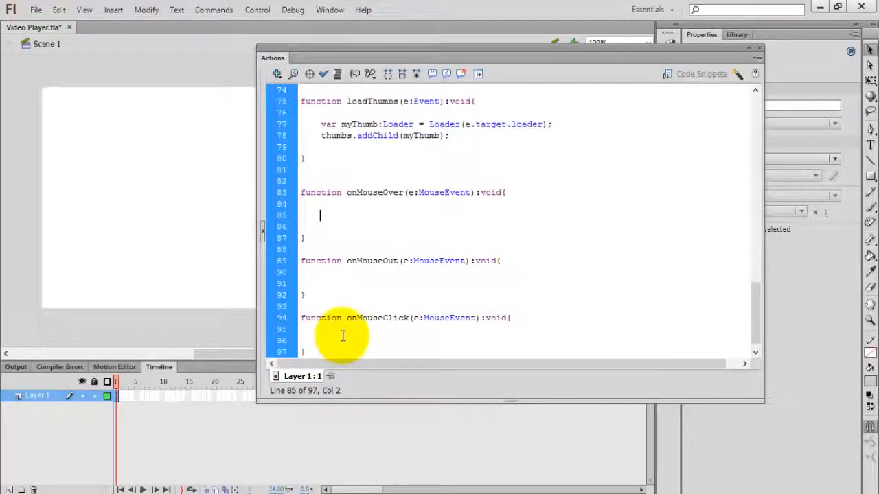
In onMouseOver, declare var myThumb:Loader = Loader(e.target);.
{"action": "type", "text": "var"}
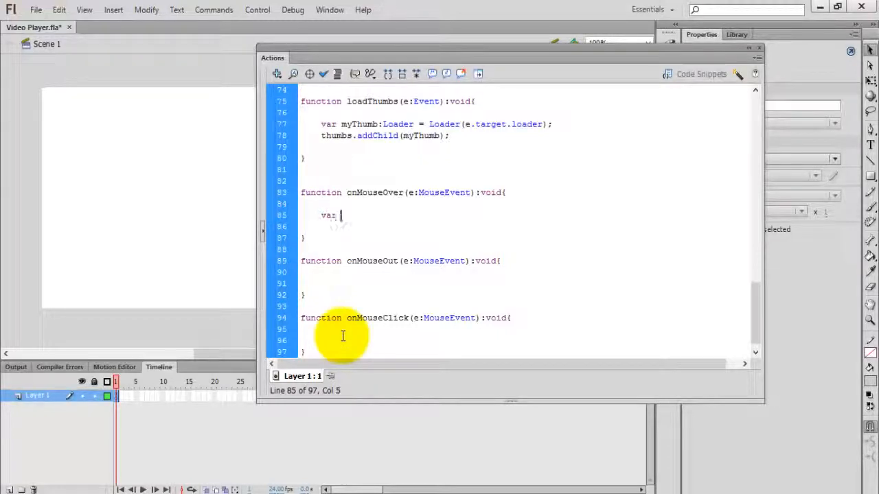
{"action": "type", "text": "myThumb:"}
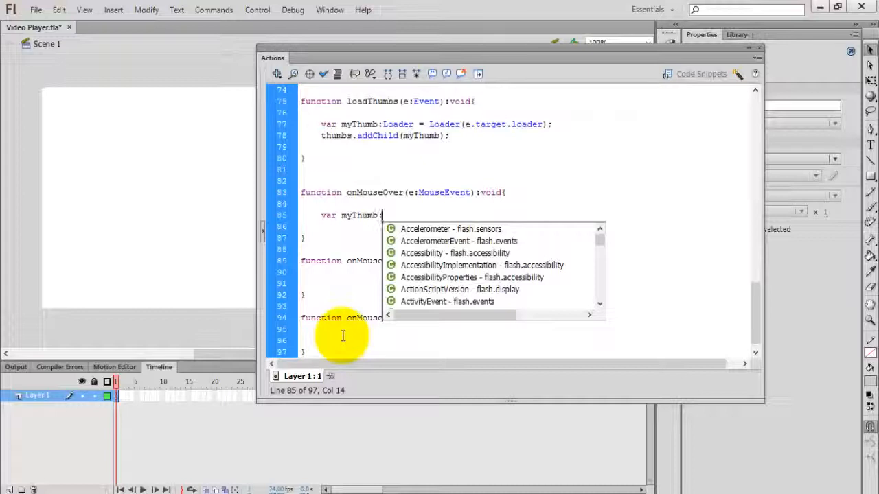
{"action": "type", "text": "Loader ="}
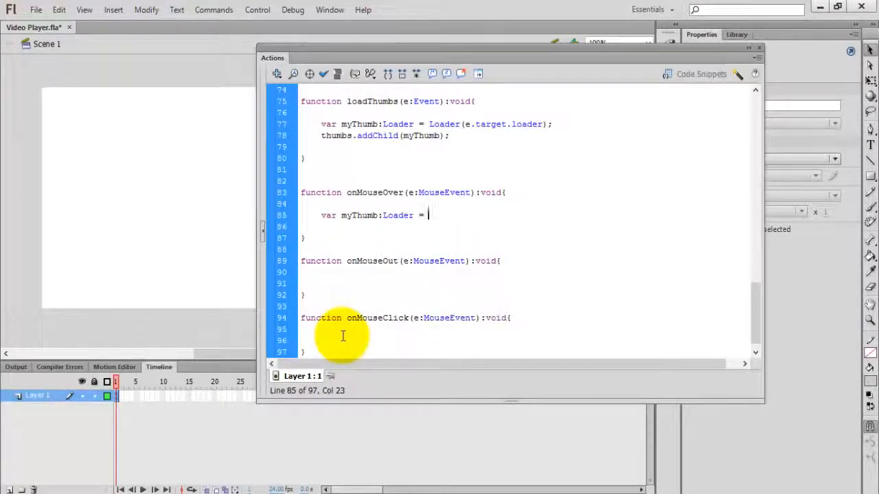
{"action": "type", "text": "Loader("}
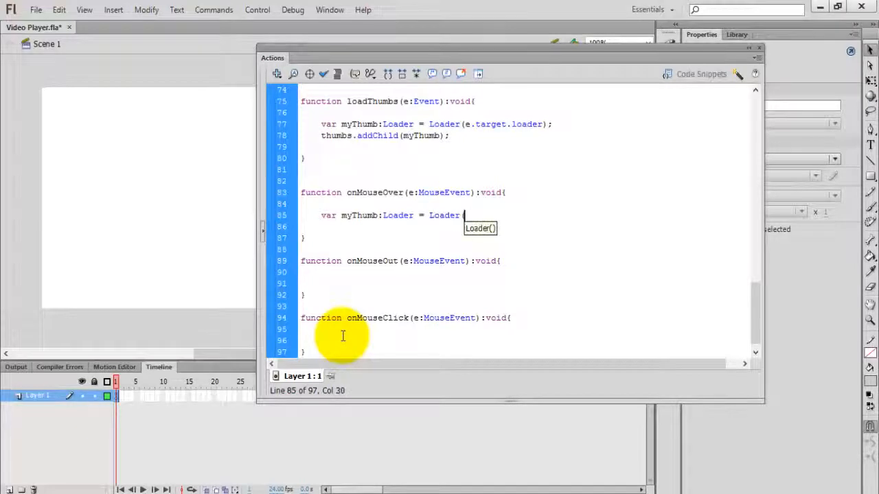
{"action": "type", "text": "e.rate"}
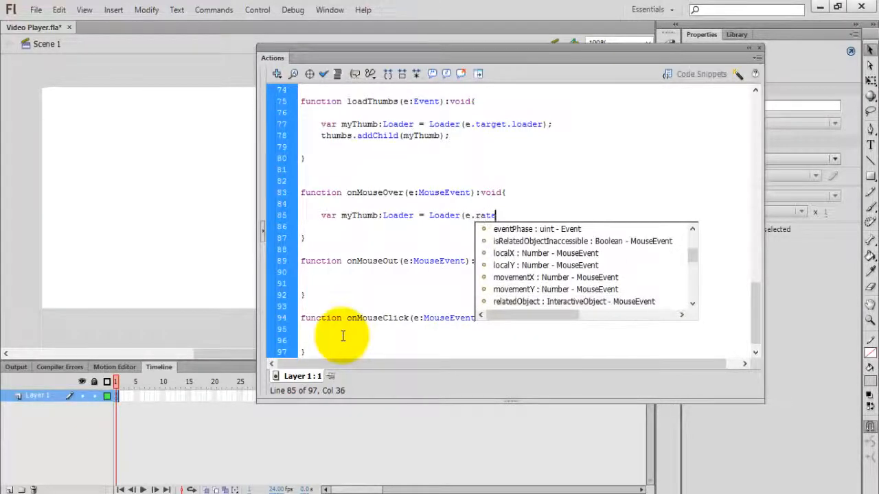
{"action": "type", "text": "target);"}
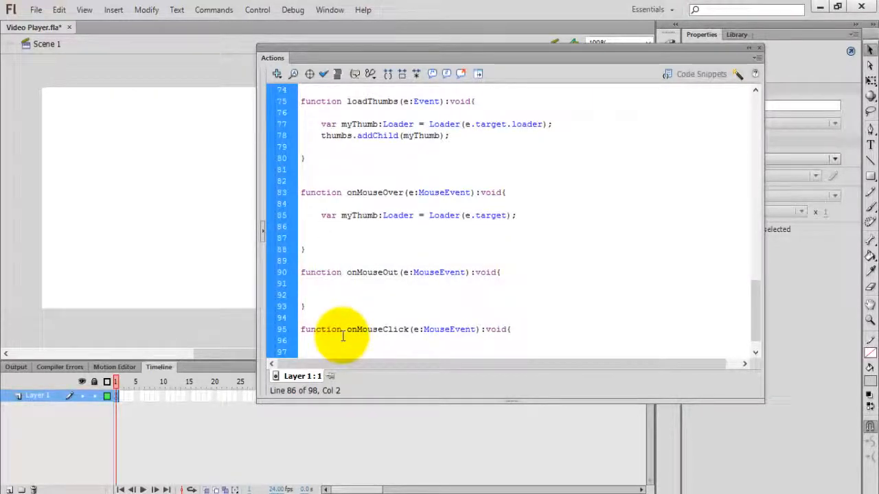
Set myThumb.alpha = 0.5; and paste the var myThumb line into onMouseOut.
{"action": "type", "text": "my"}
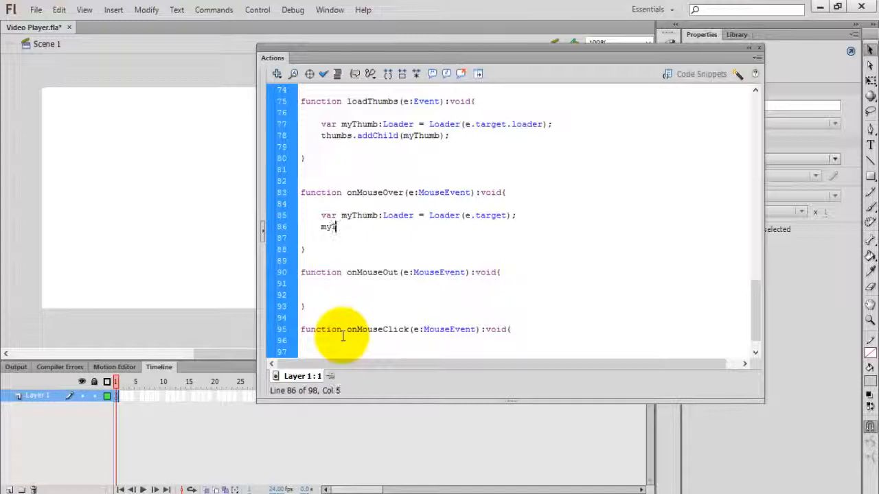
{"action": "type", "text": "Thumb"}
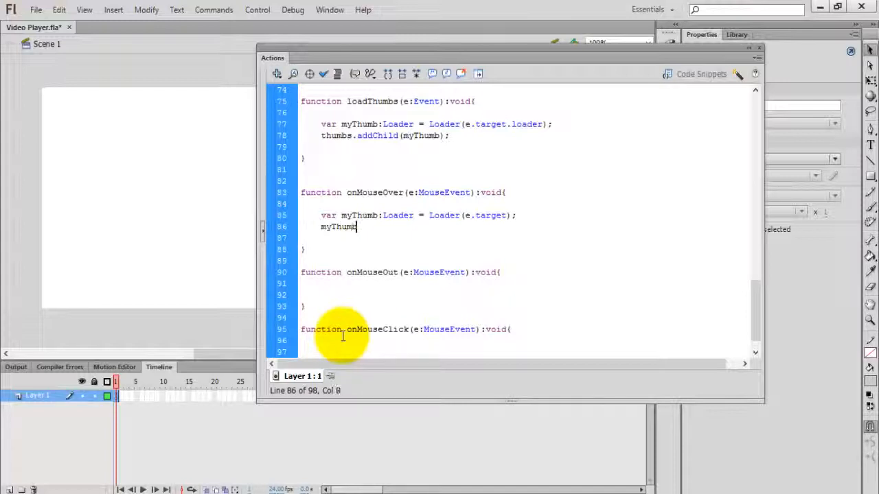
{"action": "type", "text": ".alpha"}
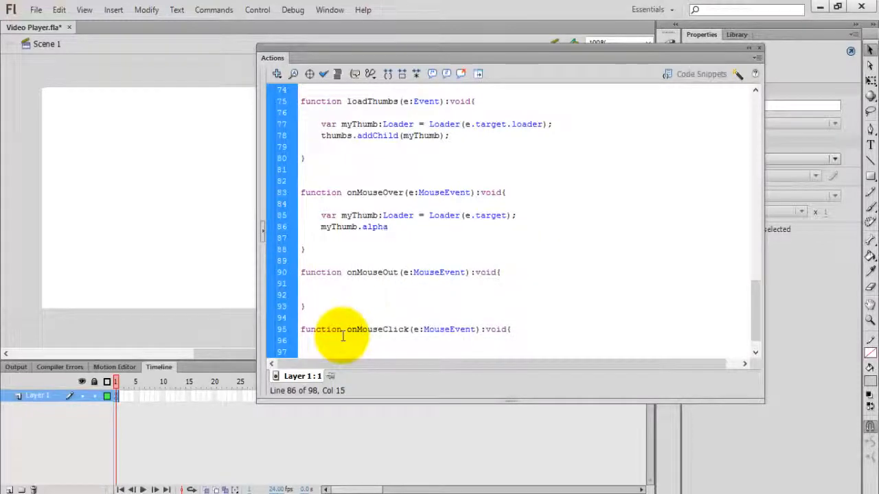
{"action": "type", "text": "= 0.5;"}
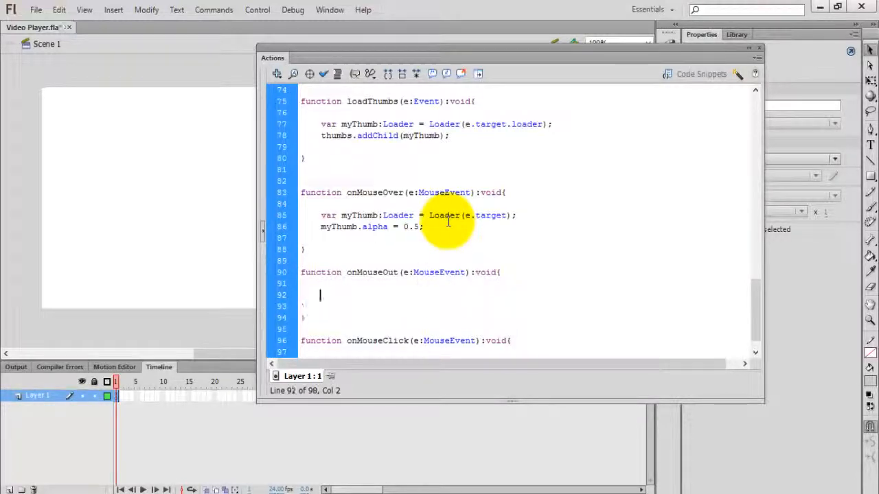
{"action": "type", "text": "var myThumb:Loader = Loader(e.target);"}
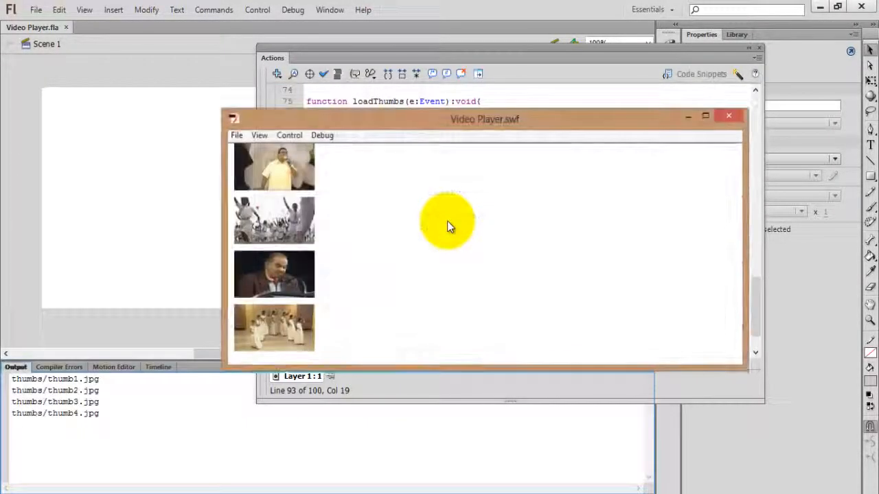
{"action": "mouse_move", "coordinate": [305, 268]}
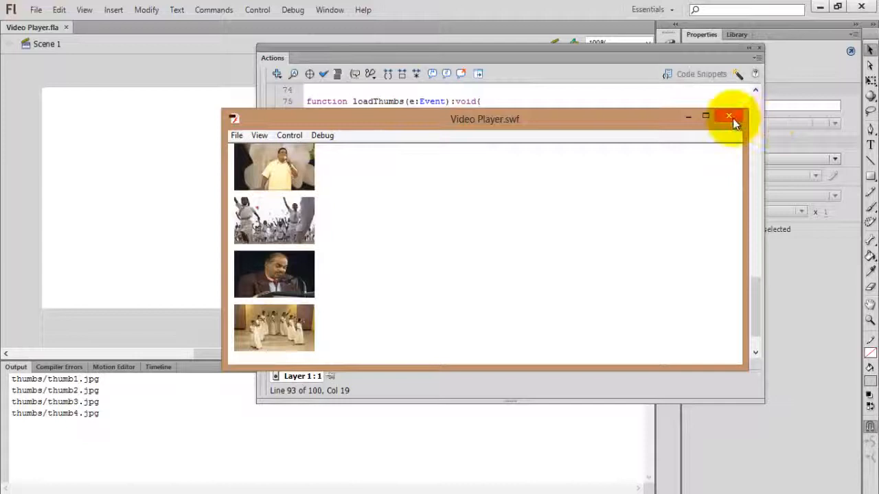
Add myThumb.alpha = 1; to onMouseOut, test the movie, and close the SWF window.
{"action": "left_click", "coordinate": [729, 116]}
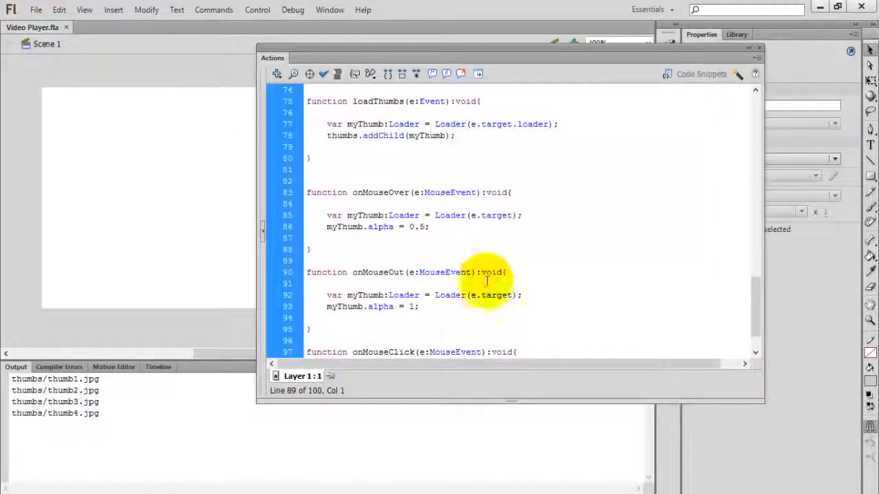
{"action": "scroll", "scroll_direction": "down", "scroll_amount": 3}
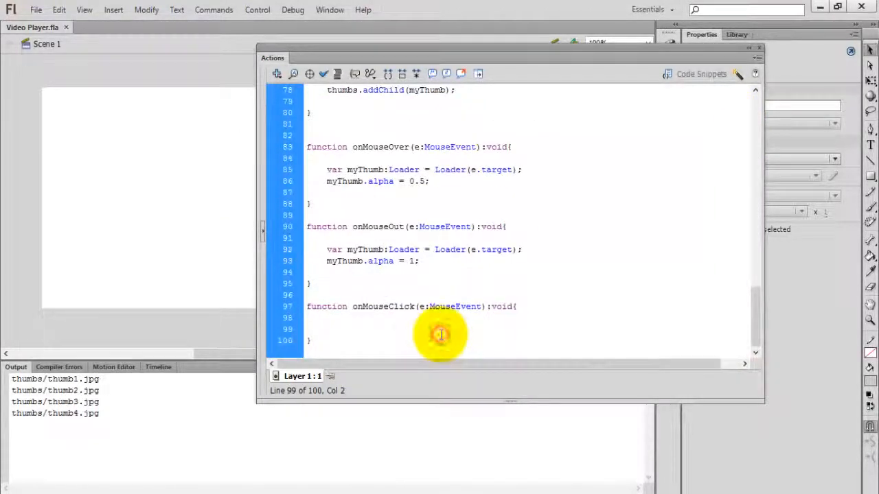
{"action": "double_click", "coordinate": [382, 306]}
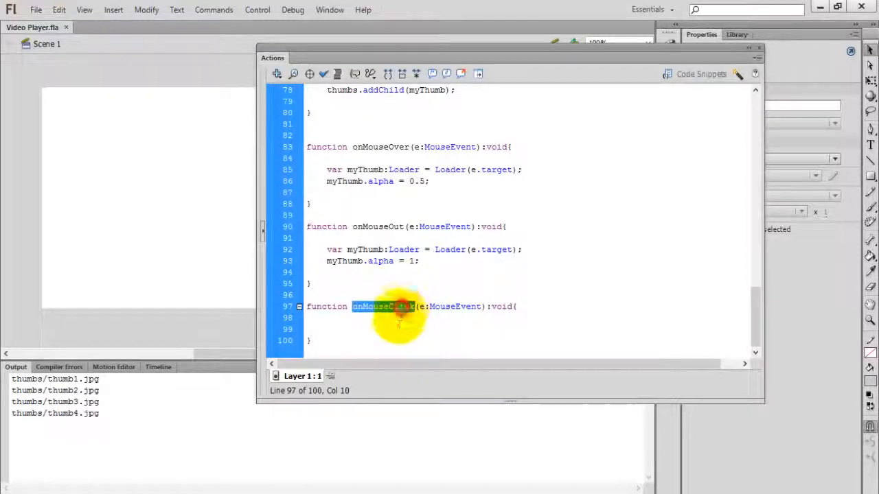